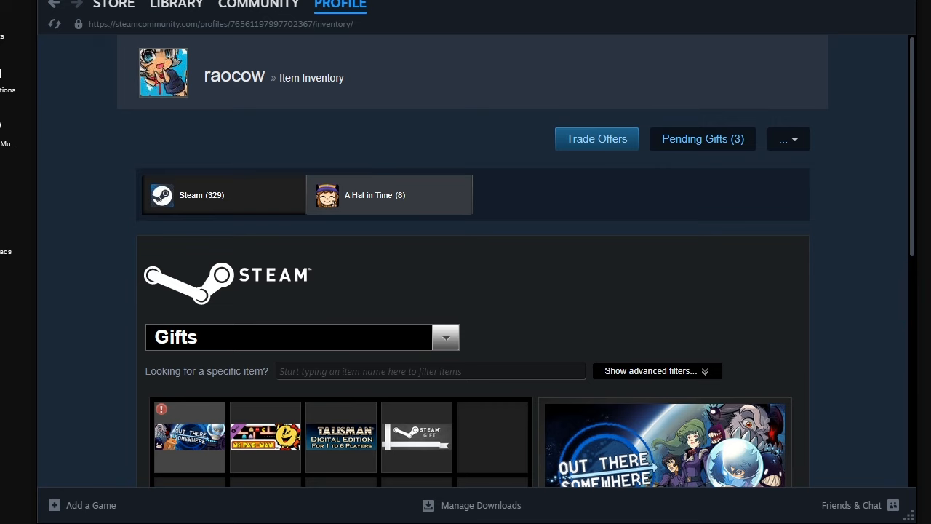
{"action": "left_click", "coordinate": [702, 138]}
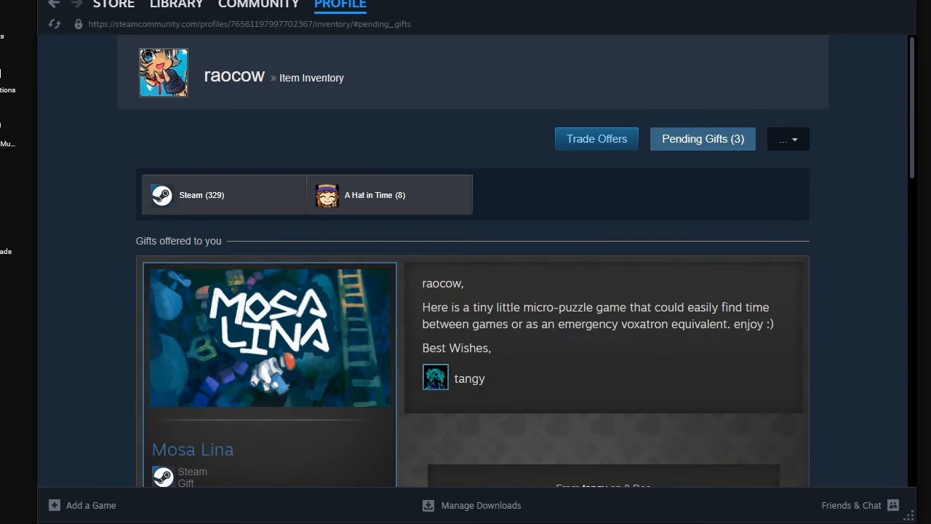
{"action": "scroll", "scroll_direction": "down", "scroll_amount": 3}
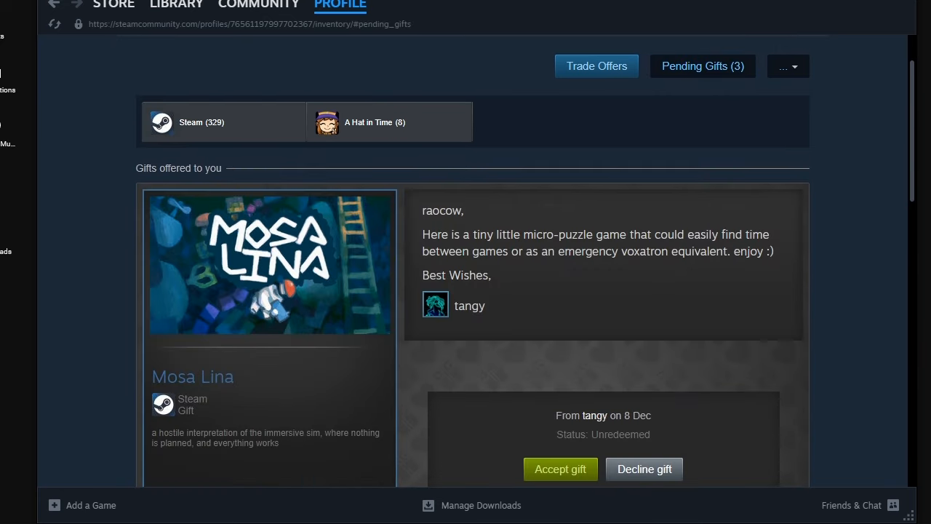
{"action": "scroll", "scroll_direction": "down", "scroll_amount": 3}
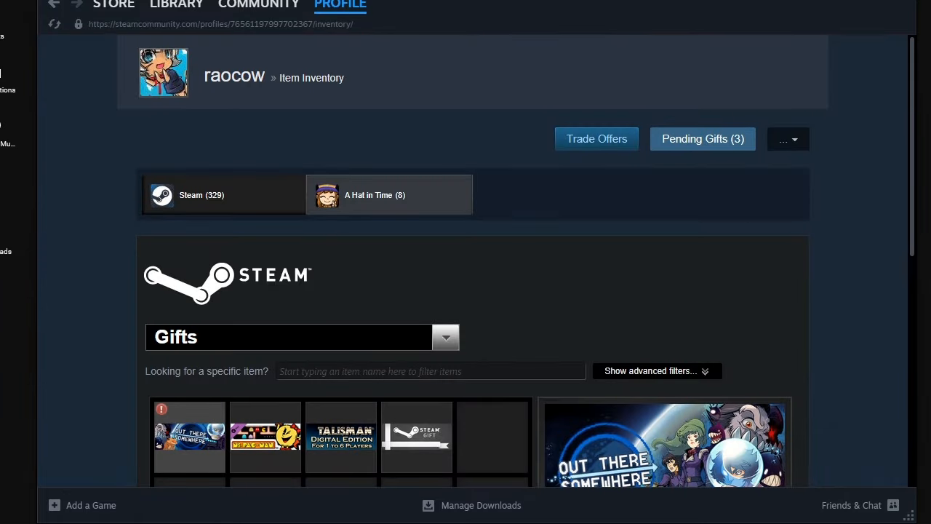
{"action": "left_click", "coordinate": [701, 138]}
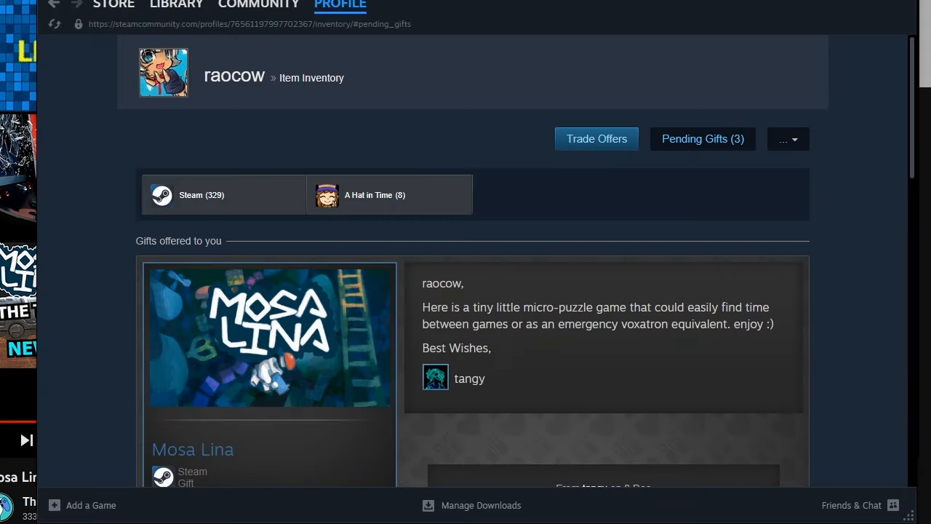
Accept the Mosa Lina gift so it is added to the account
{"action": "scroll", "scroll_direction": "down", "scroll_amount": 3}
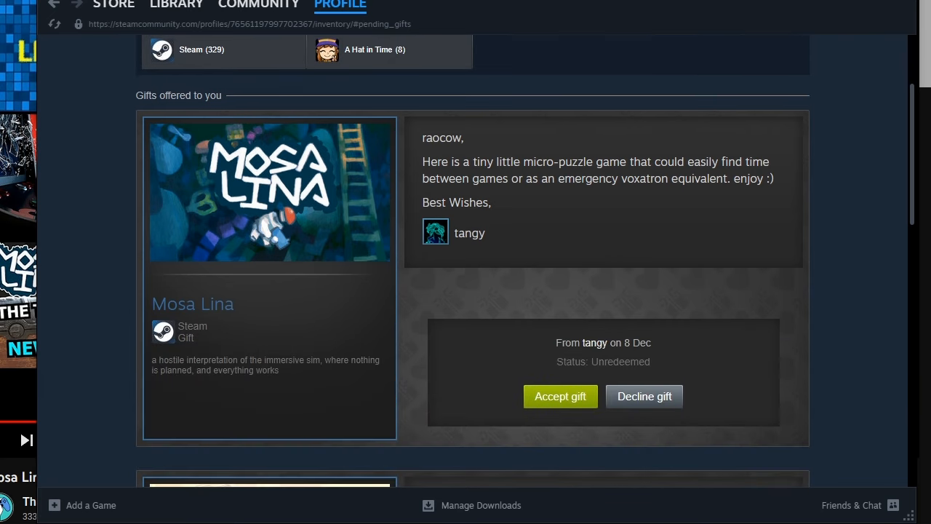
{"action": "left_click", "coordinate": [560, 396]}
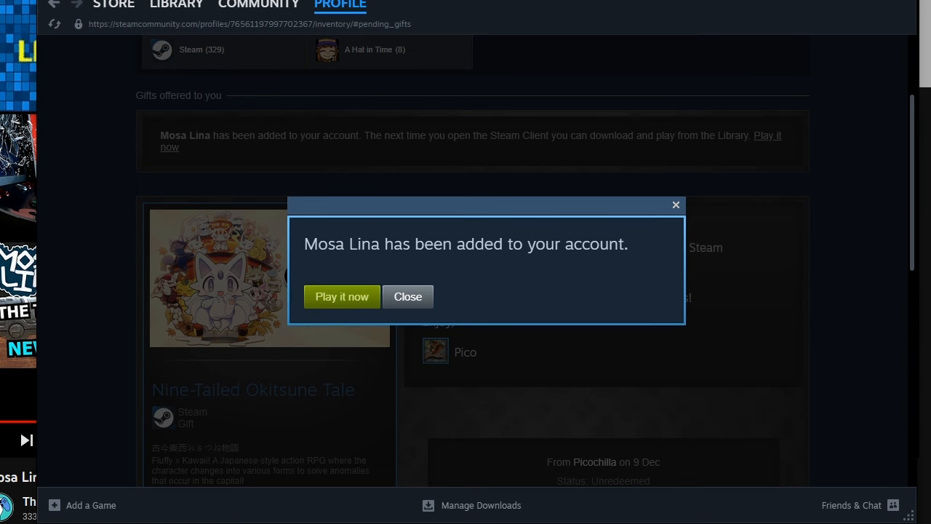
{"action": "left_click", "coordinate": [407, 297]}
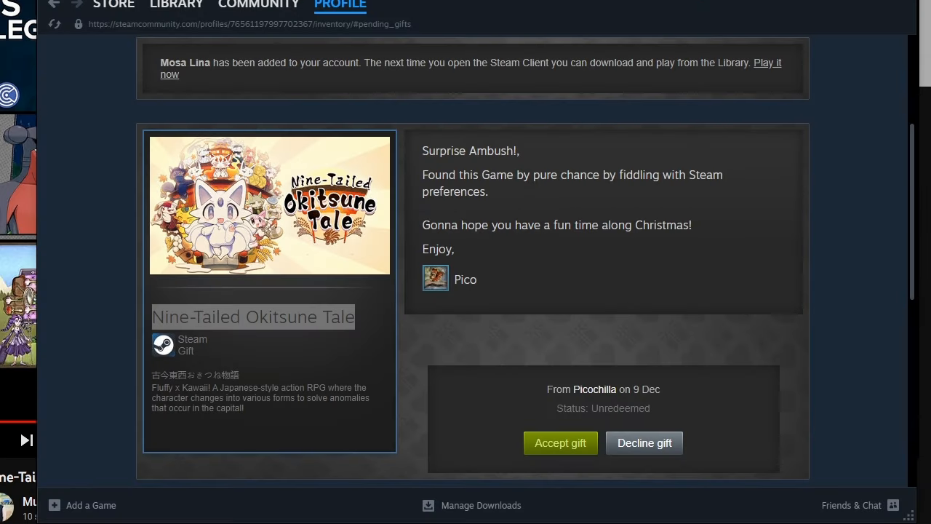
Accept the Nine-Tailed Okitsune Tale gift, add it to the library and close the confirmation
{"action": "left_click", "coordinate": [560, 442]}
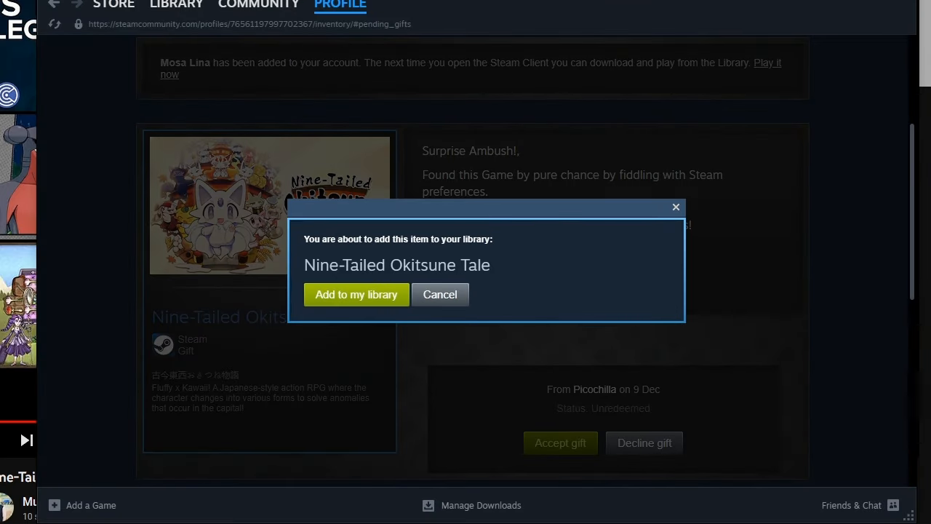
{"action": "left_click", "coordinate": [355, 294]}
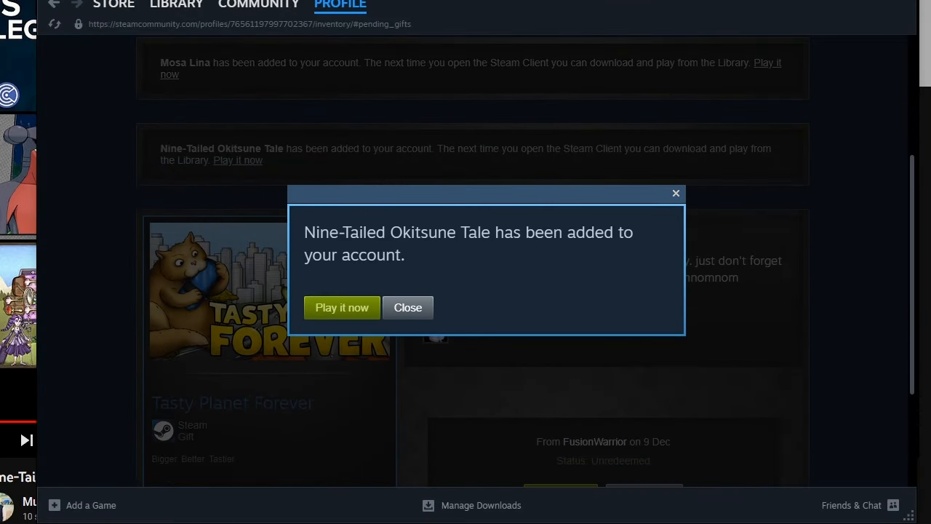
{"action": "left_click", "coordinate": [408, 307]}
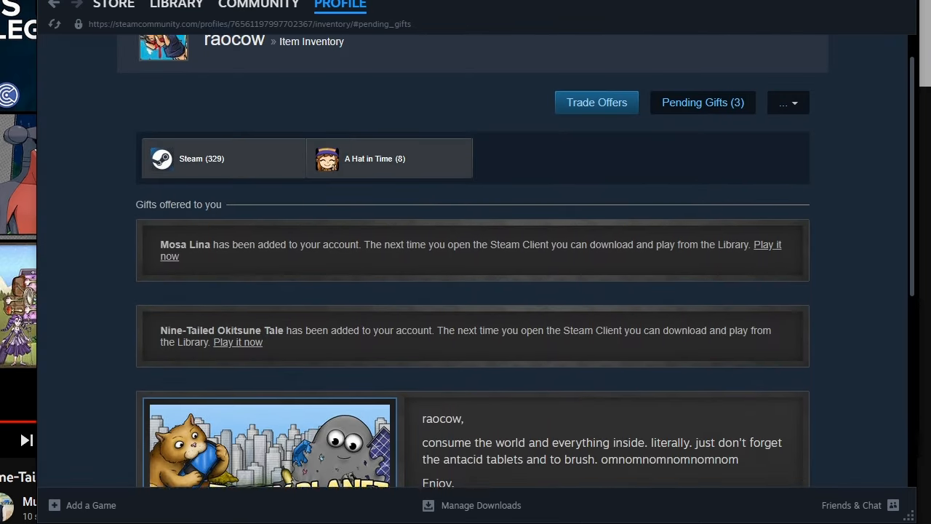
{"action": "scroll", "scroll_direction": "down", "scroll_amount": 3}
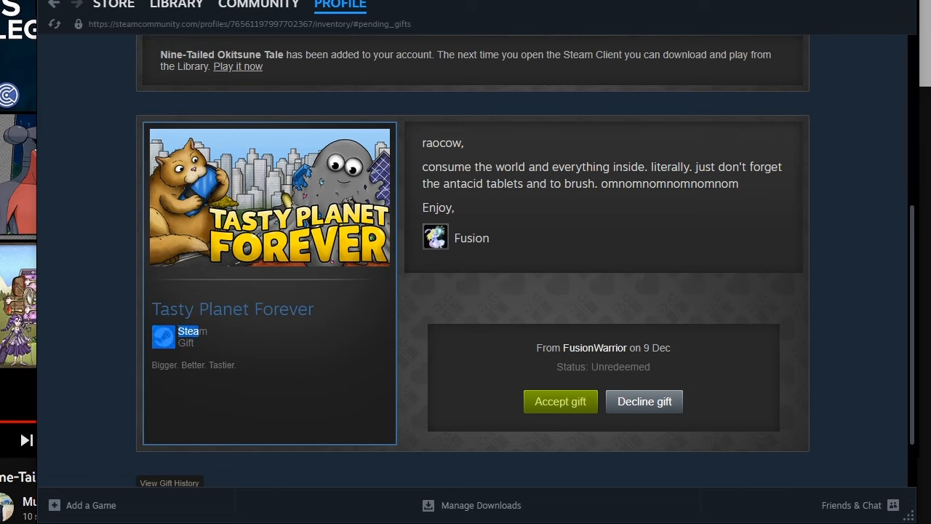
{"action": "double_click", "coordinate": [233, 309]}
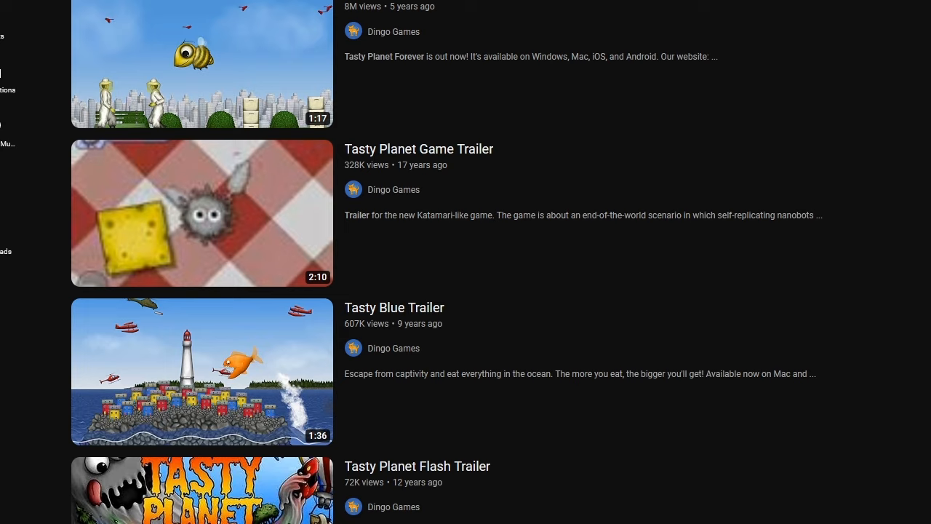
Back in Steam, accept the Tasty Planet Forever gift and close the confirmation
{"action": "left_click", "coordinate": [201, 213]}
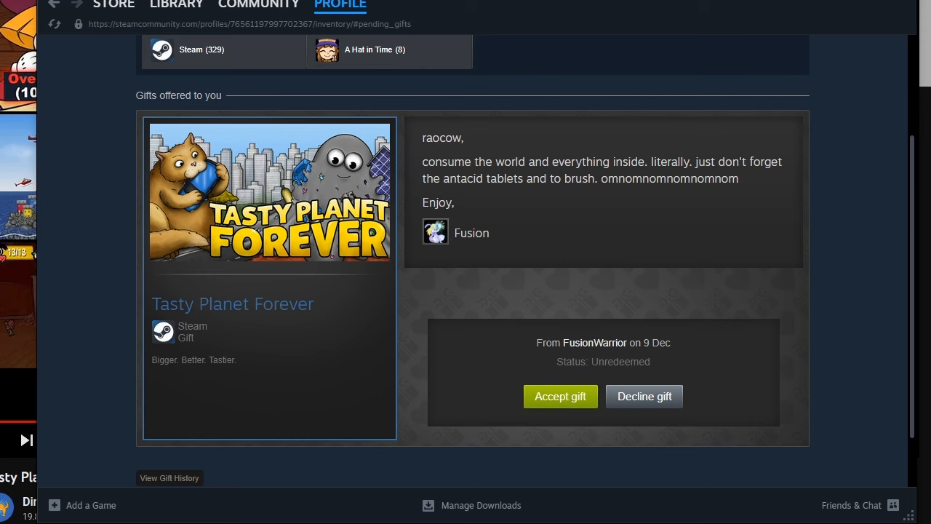
{"action": "left_click", "coordinate": [560, 396]}
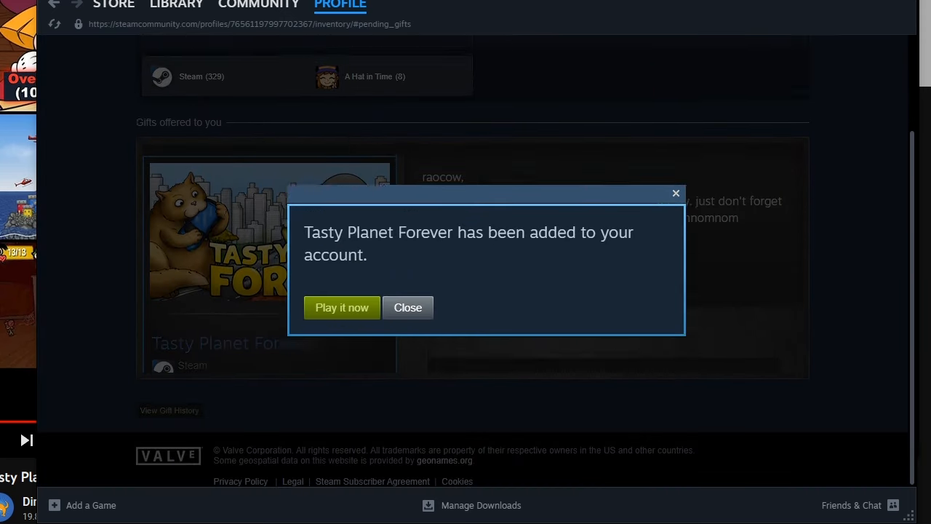
{"action": "left_click", "coordinate": [407, 307]}
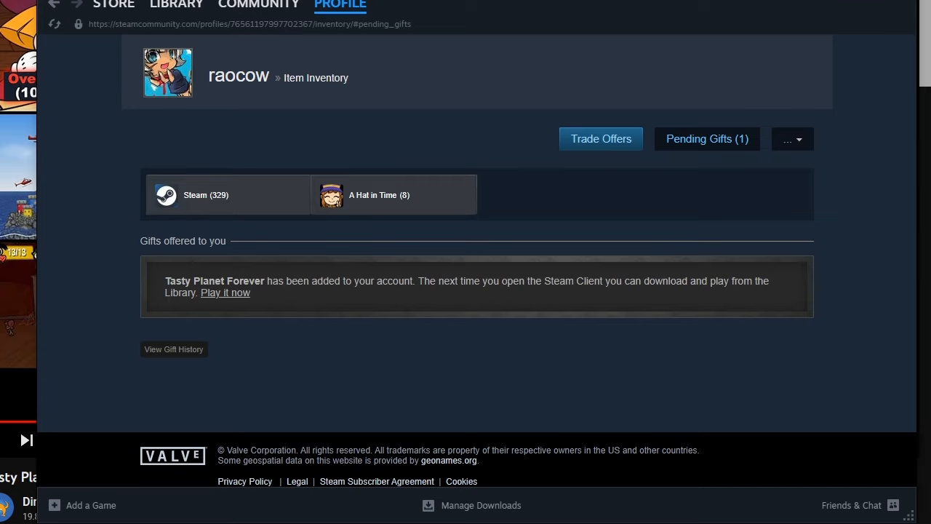